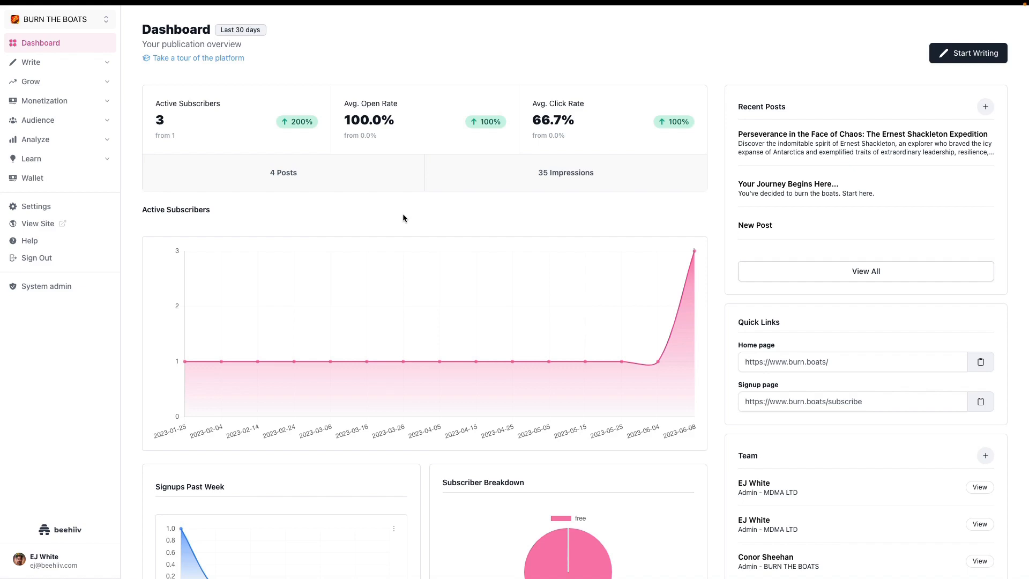
mouse_move(31, 62)
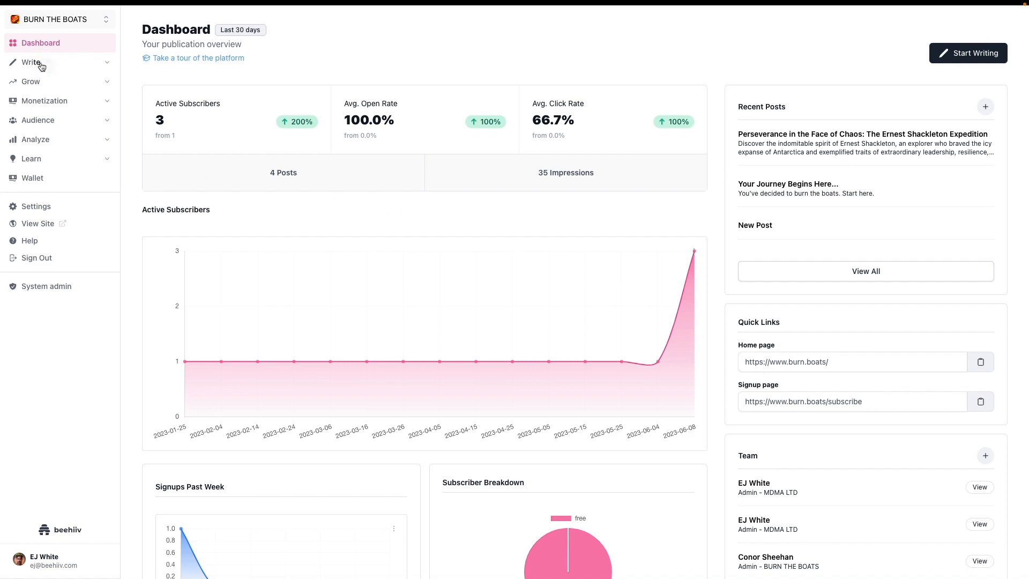
Step: Open the published Ernest Shackleton Expedition post for editing from the Posts list
left_click(31, 62)
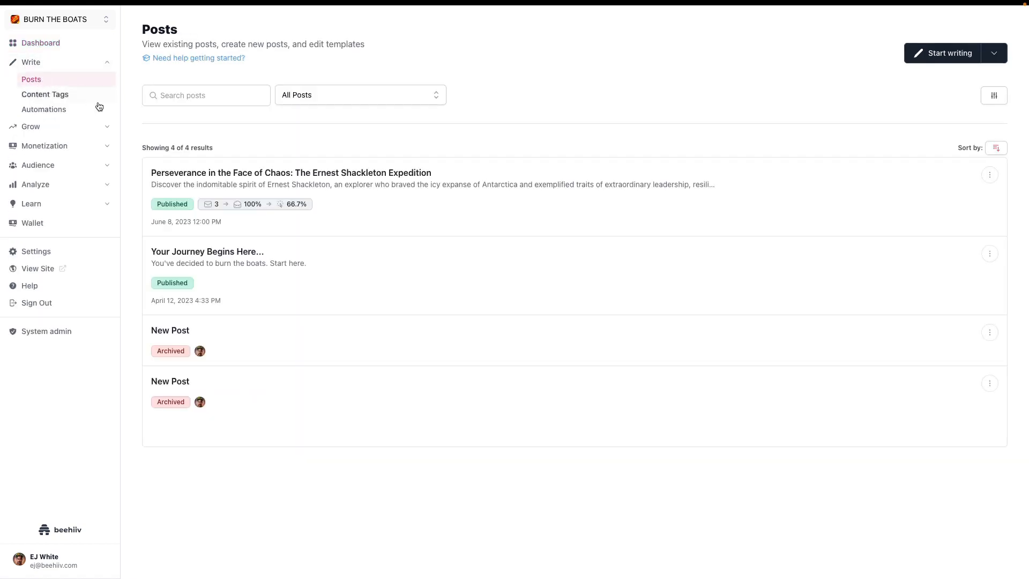
left_click(989, 175)
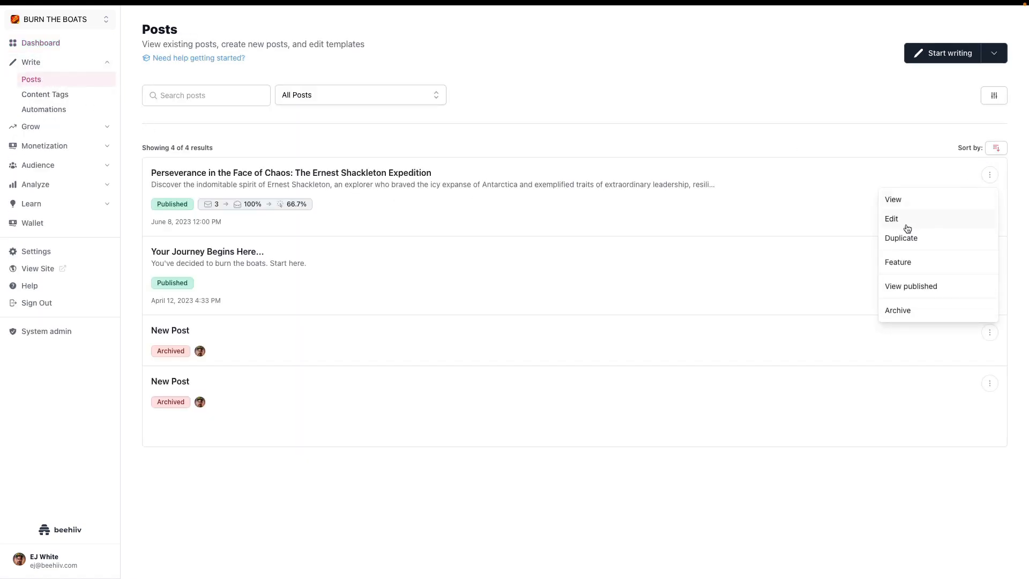
left_click(891, 219)
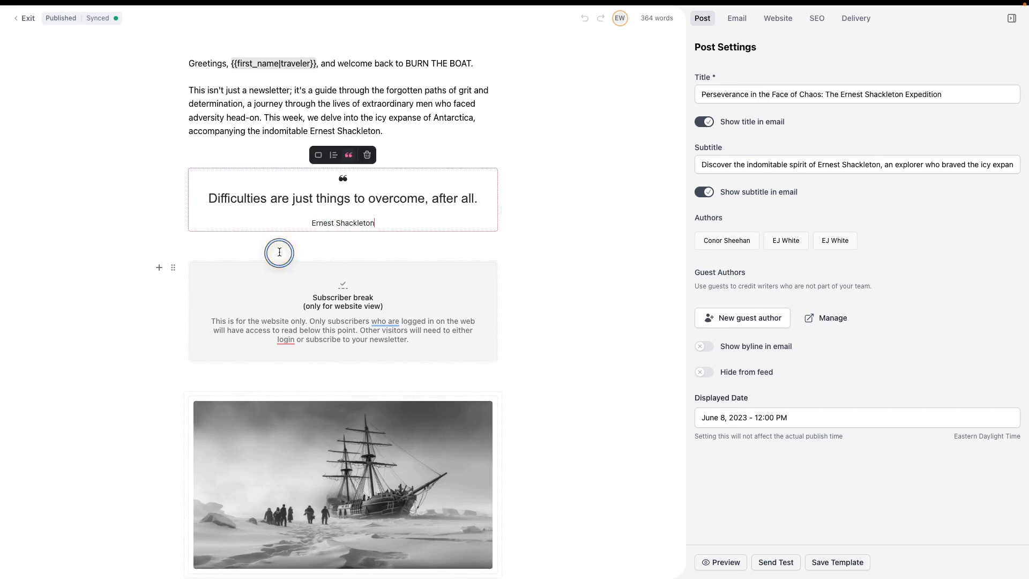
Step: Insert a Subscriber Break block below the Shackleton quote and review the gate in the preview
left_click(279, 253)
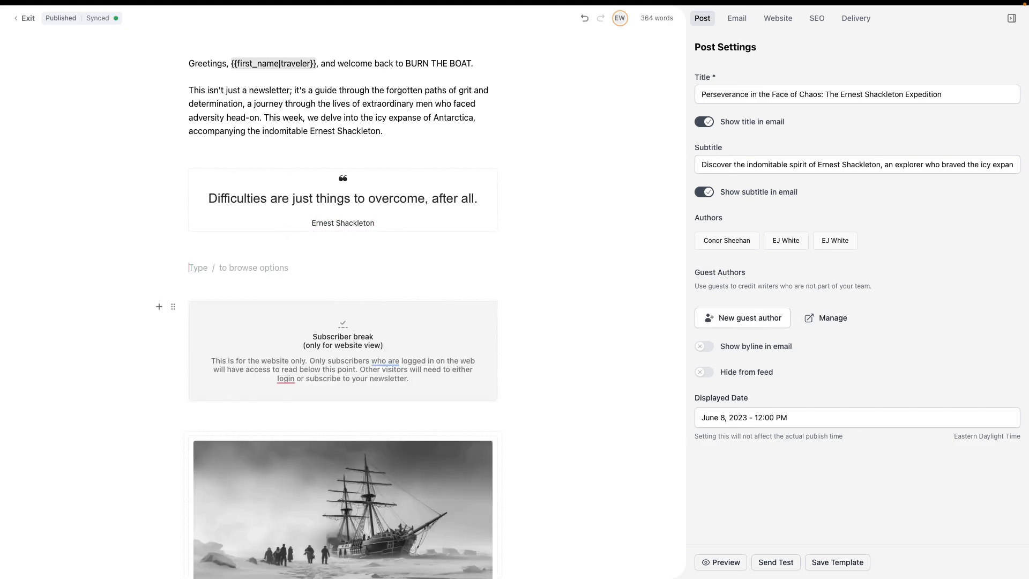
type("/")
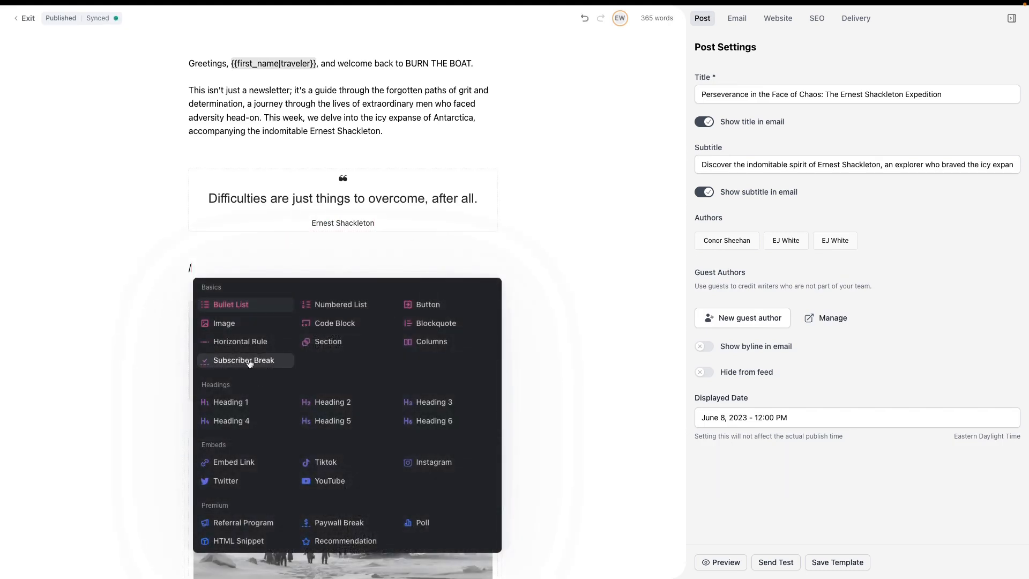
left_click(247, 360)
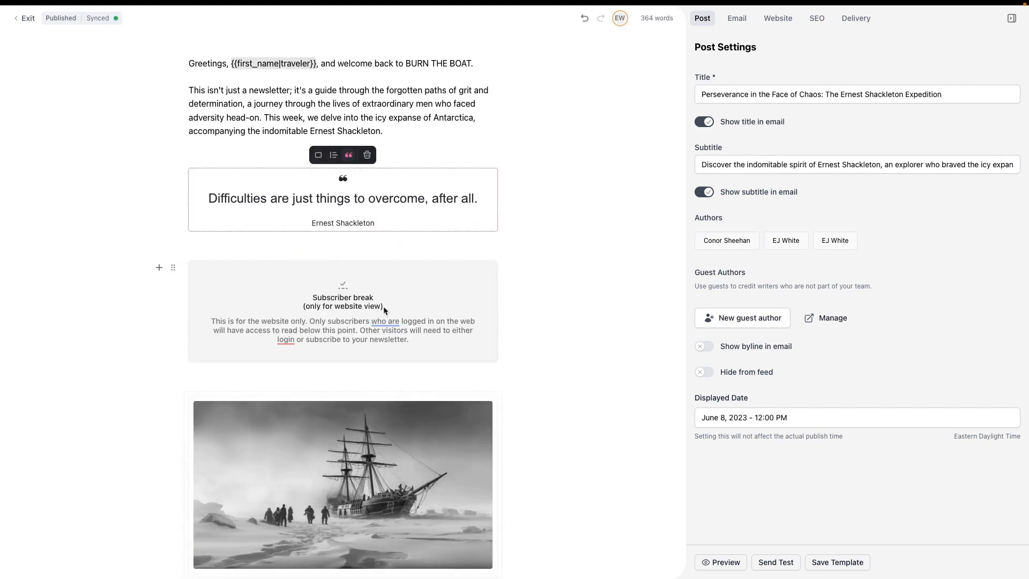
mouse_move(431, 298)
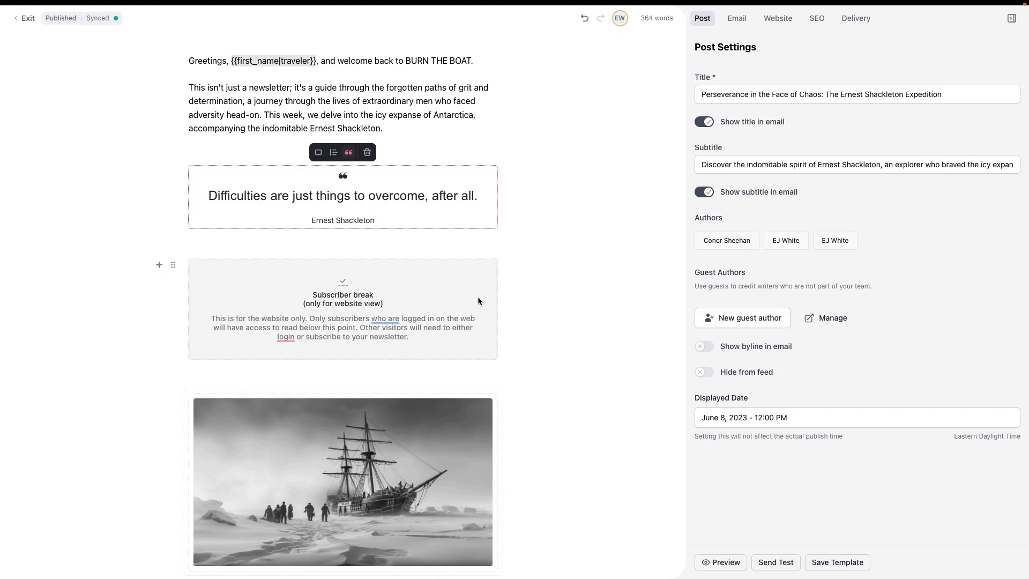
mouse_move(428, 288)
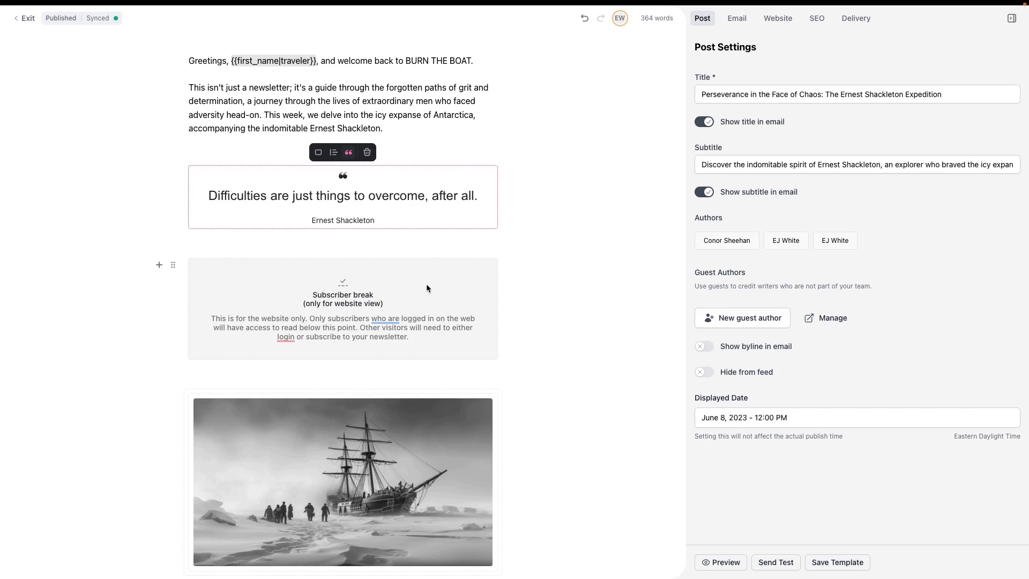
scroll("down", 3)
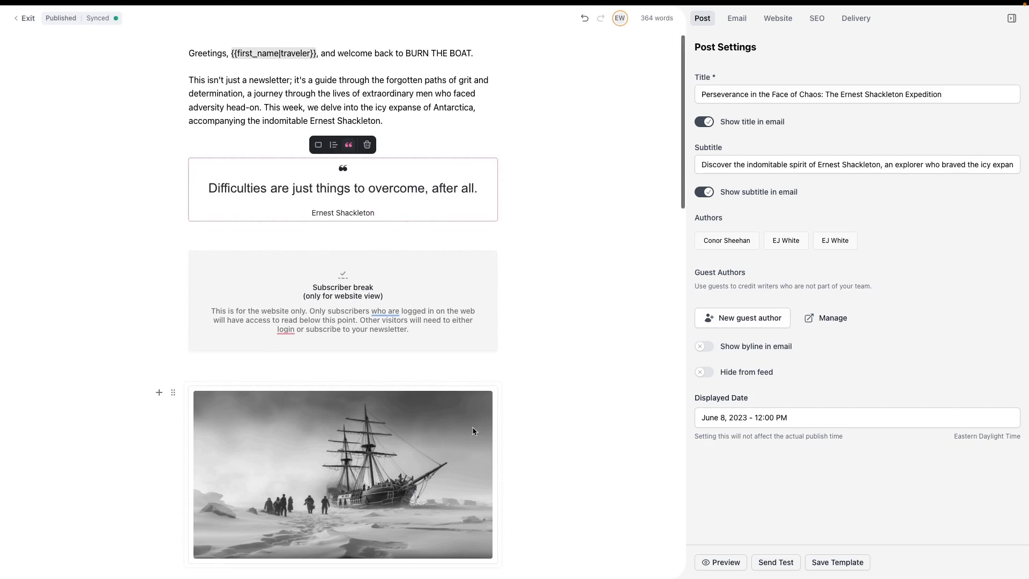
scroll("down", 3)
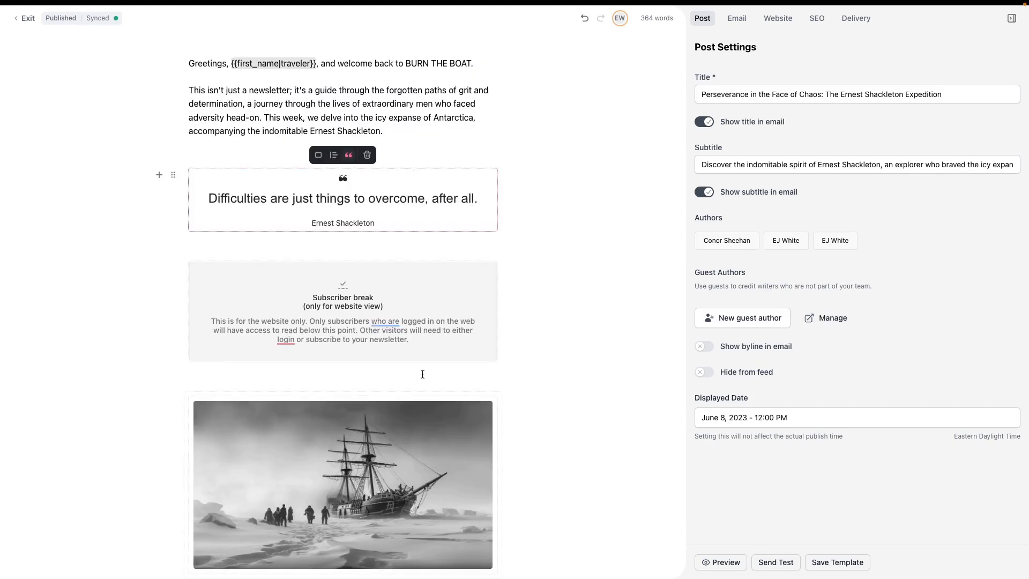
left_click(24, 18)
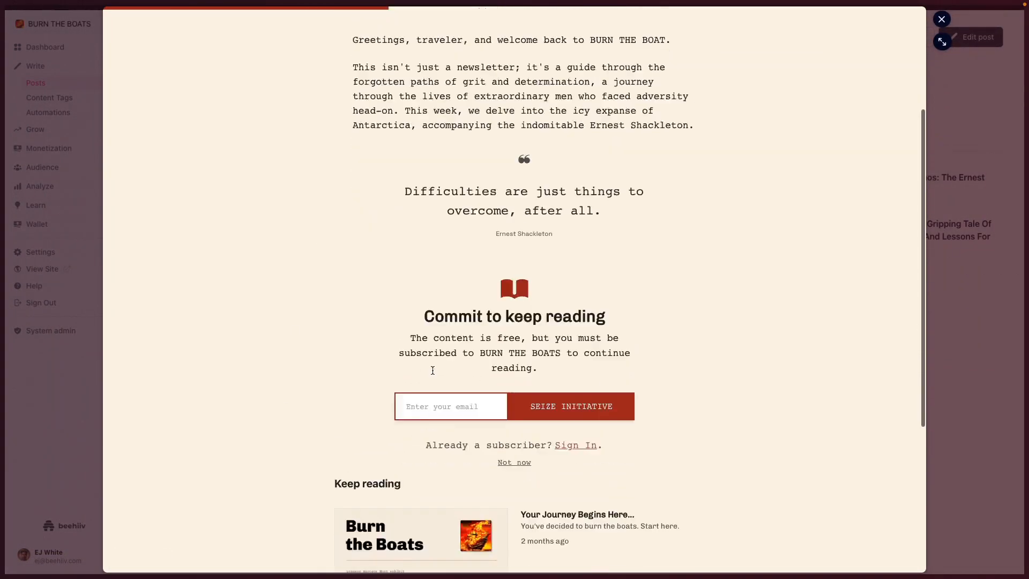
Step: Scroll the published Shackleton post overview to review its details
scroll("down", 3)
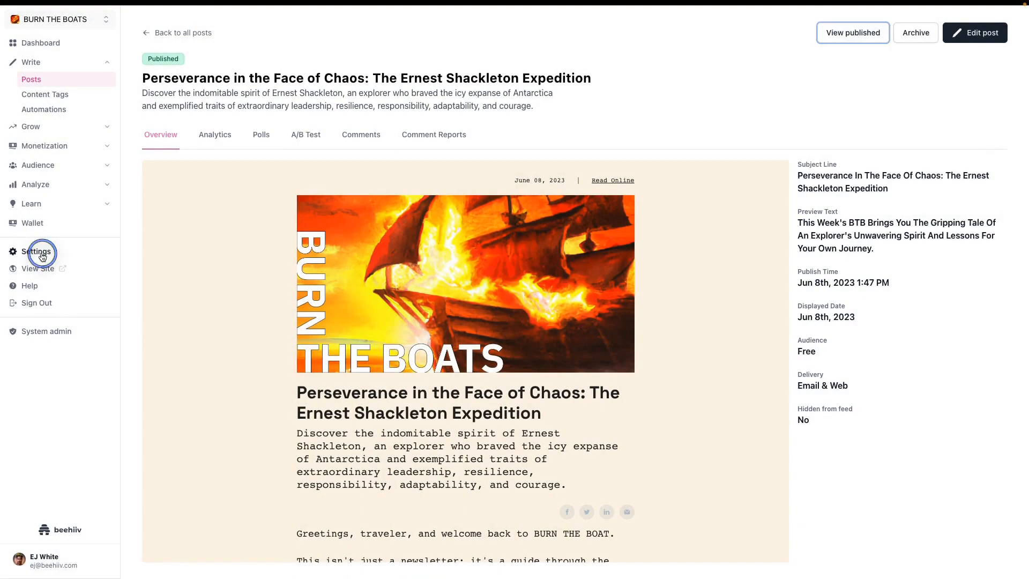
Step: In Website settings, re-save the Gated Content Title 'Commit to keep reading' and review Email Capture
left_click(37, 251)
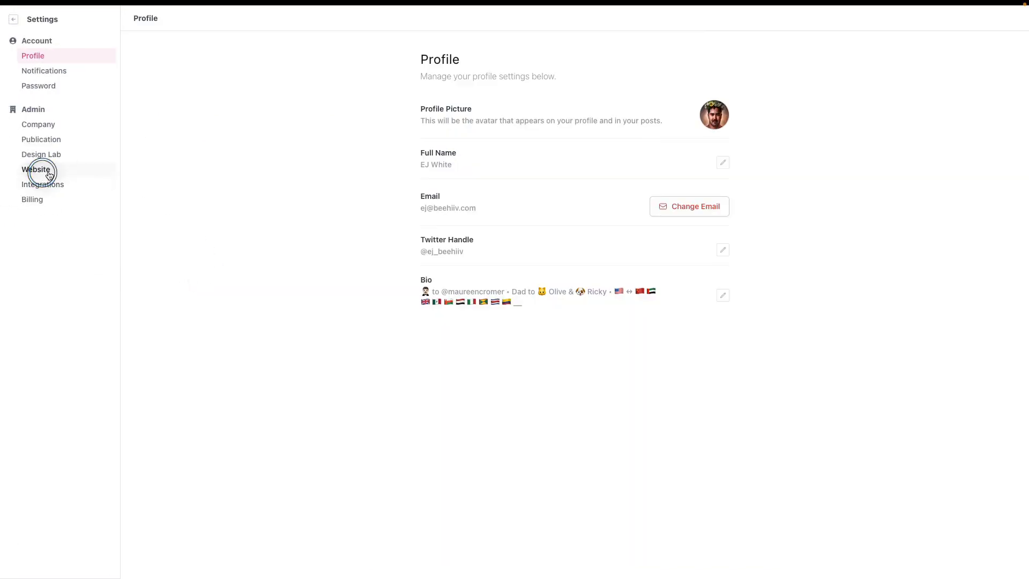
left_click(36, 170)
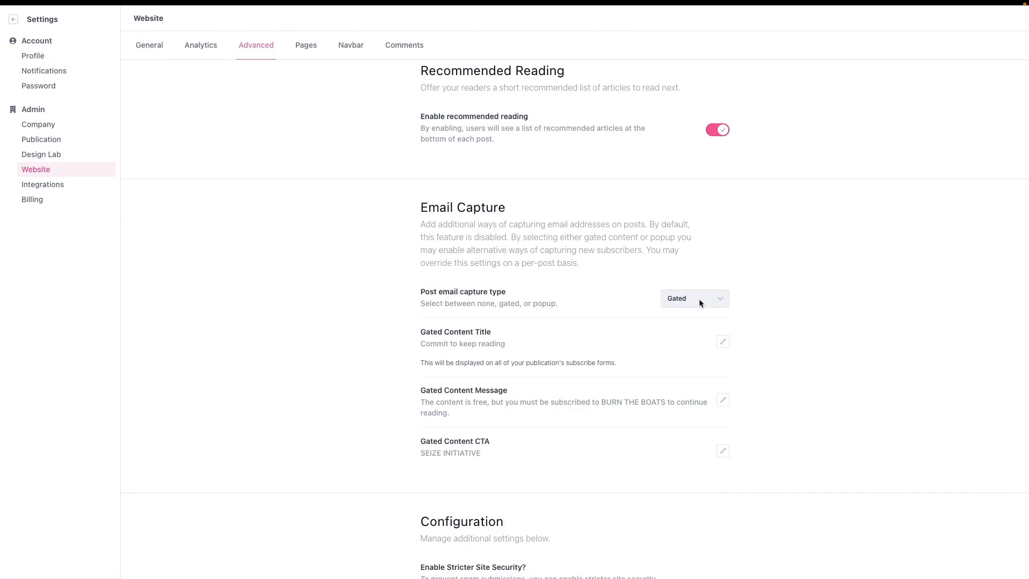
left_click(723, 341)
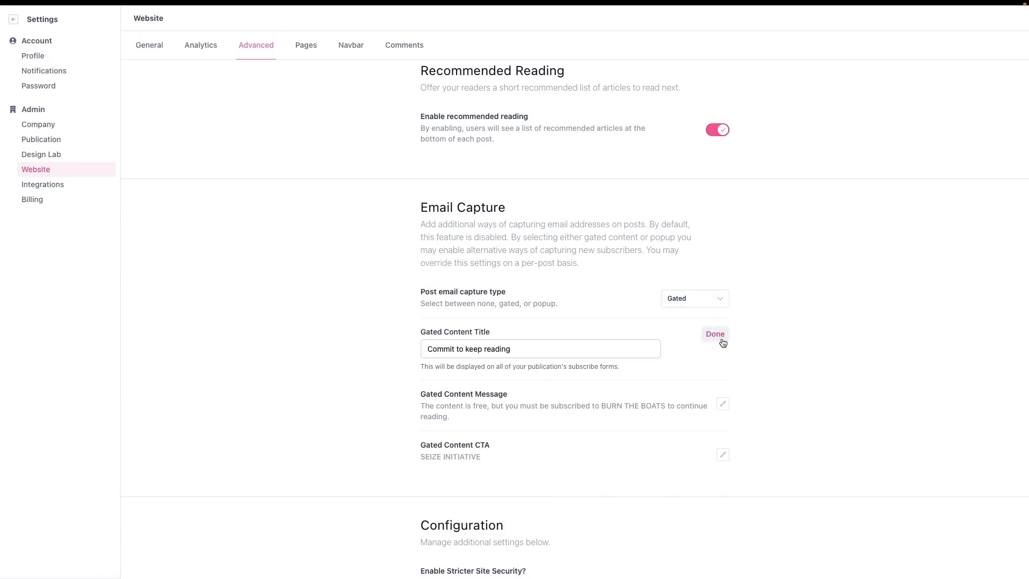
left_click(715, 334)
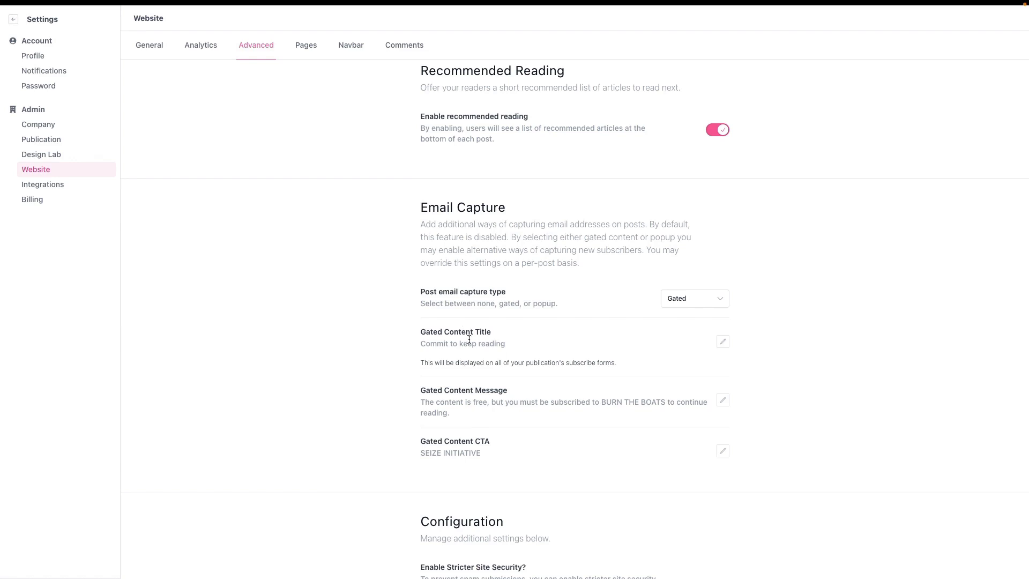
scroll("down", 3)
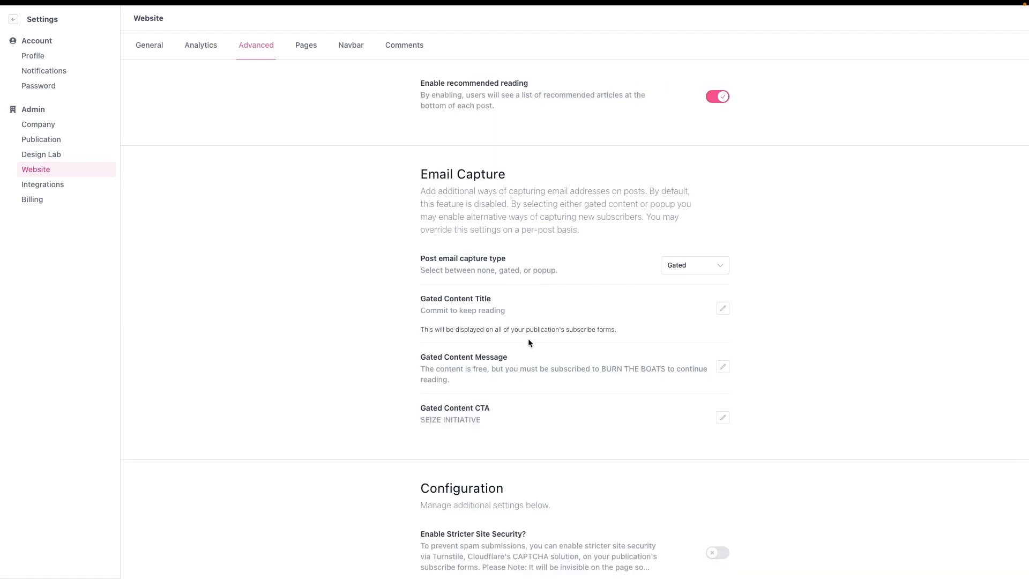